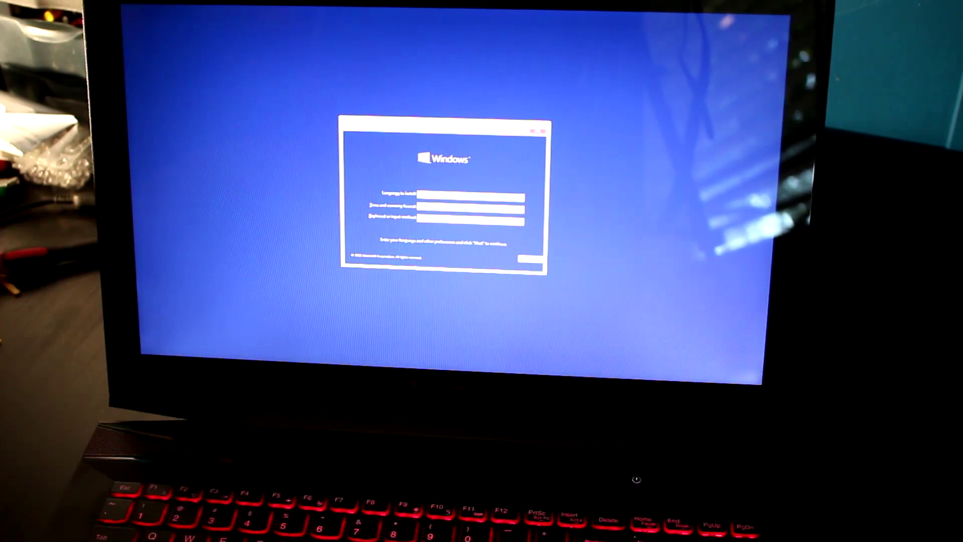
# Step: Accept the default language, time and keyboard settings and start Install now
pyautogui.click(524, 257)
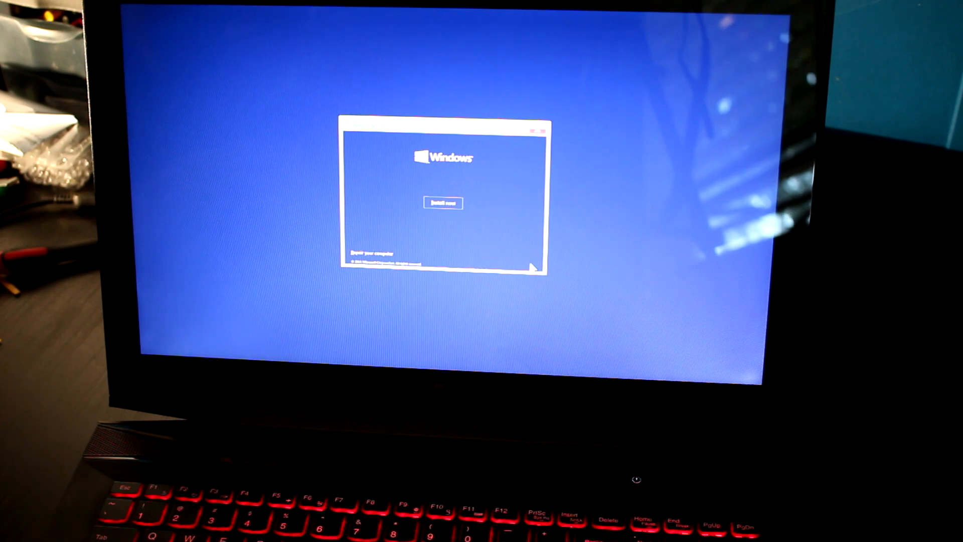
pyautogui.click(443, 202)
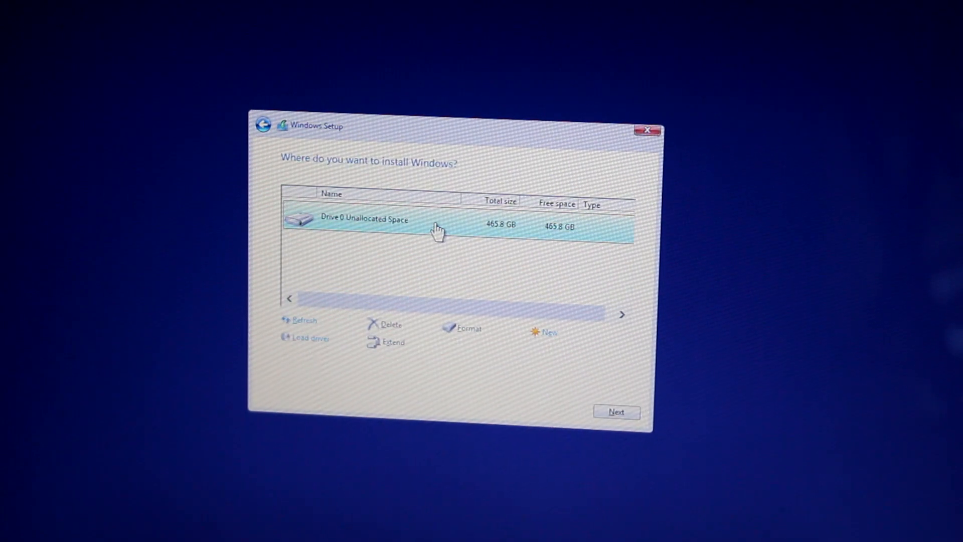
# Step: Install onto Drive 0's 465.8 GB unallocated space so copying Windows files begins
pyautogui.click(616, 411)
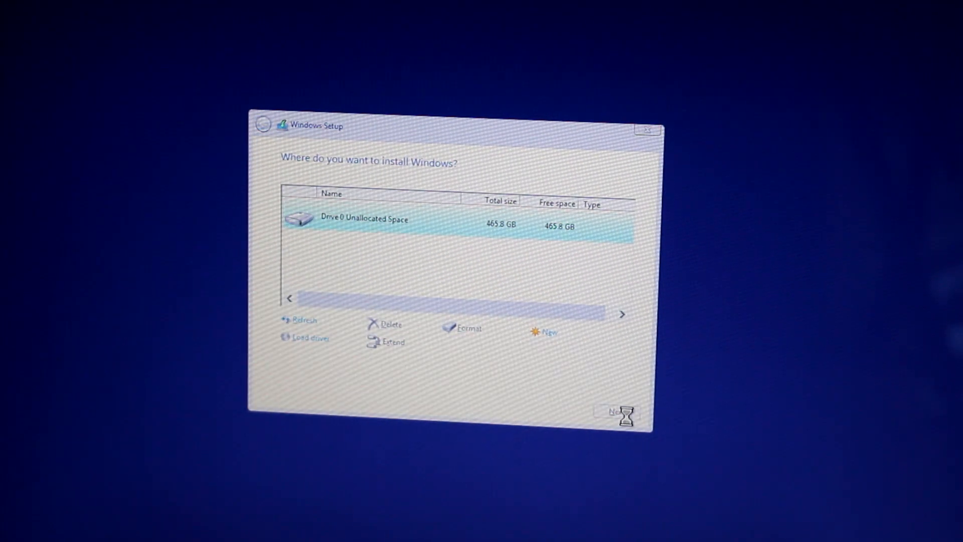
pyautogui.click(614, 411)
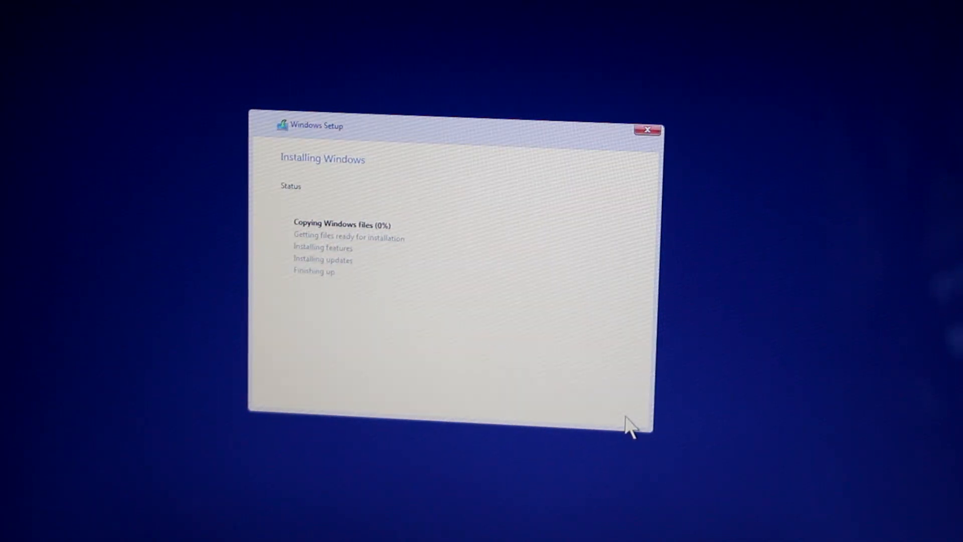